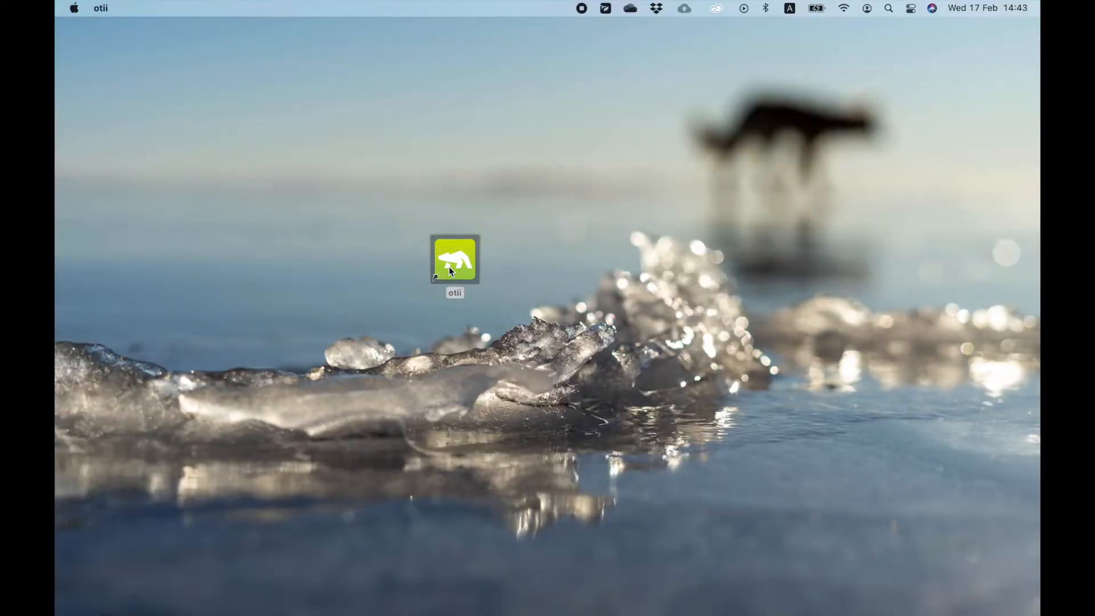
Step: Launch Otii from its desktop icon to show the Arc Project Settings
double_click(455, 260)
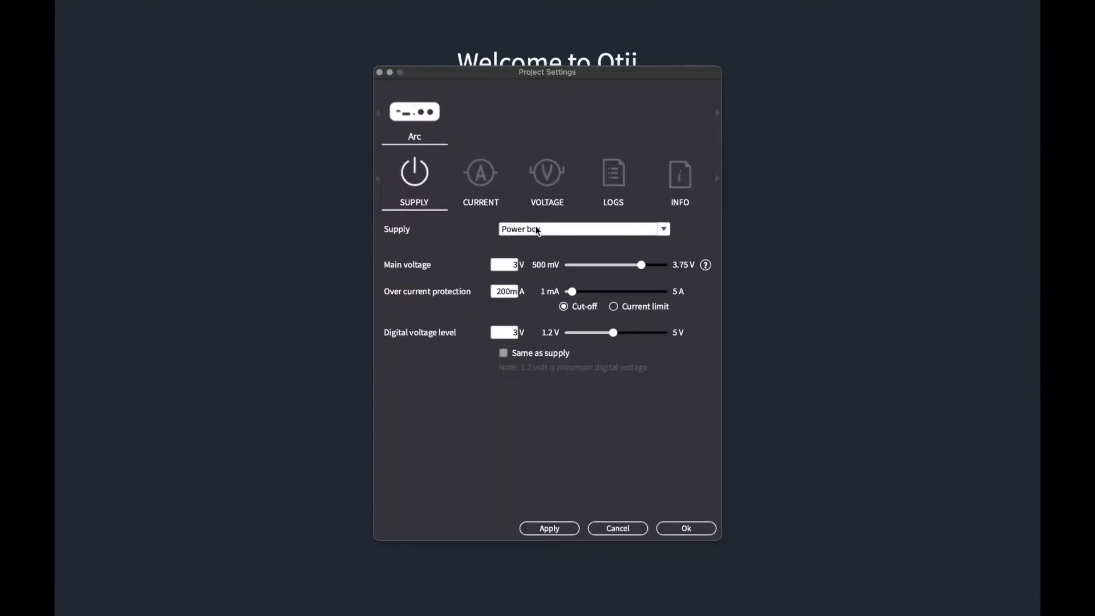
Step: Set the Arc supply to Power box: 3.7 V main, 500 mA cut-off, 3.3 V digital
left_click(583, 229)
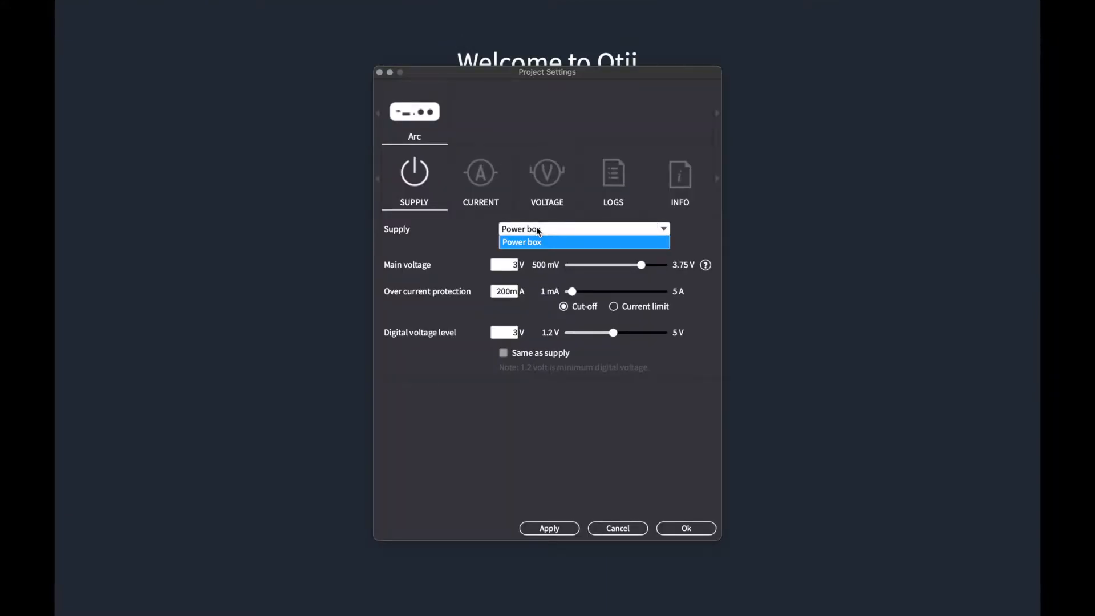
left_click(521, 241)
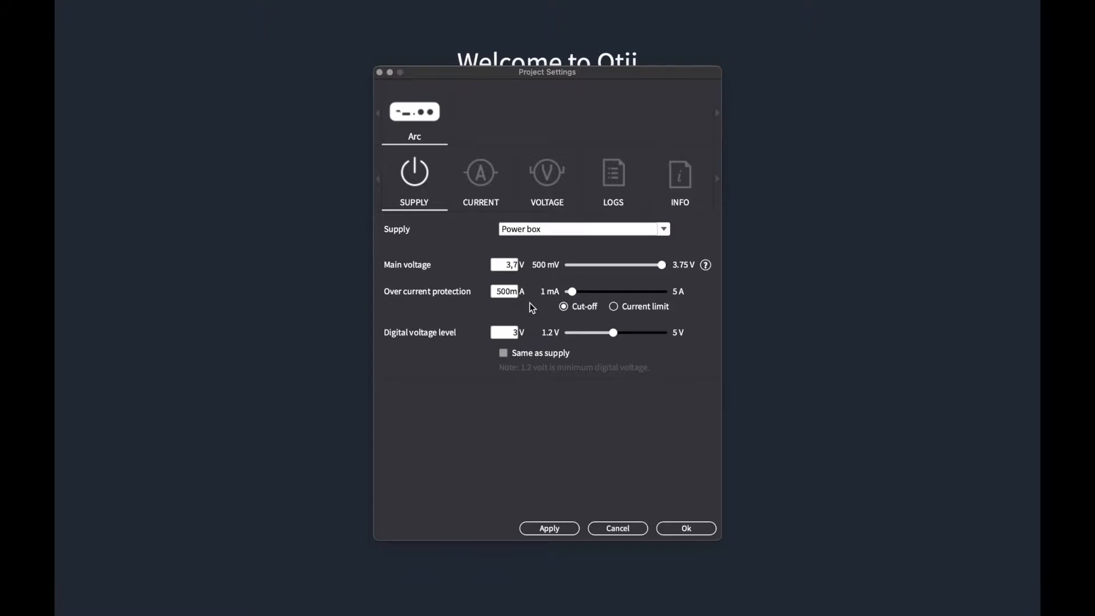
mouse_move(559, 304)
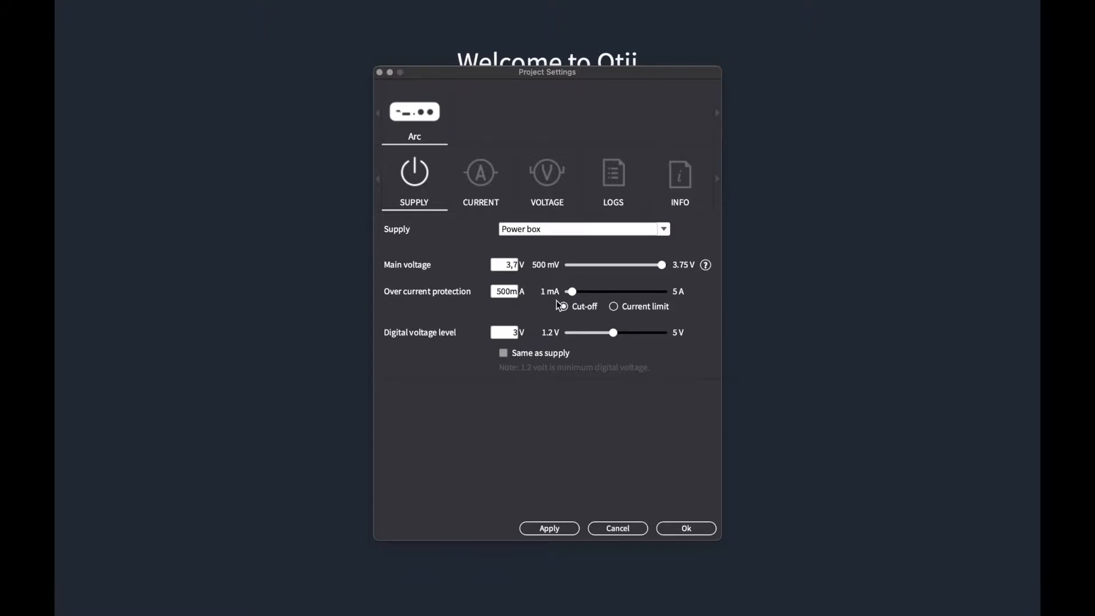
left_click(563, 305)
type(",3")
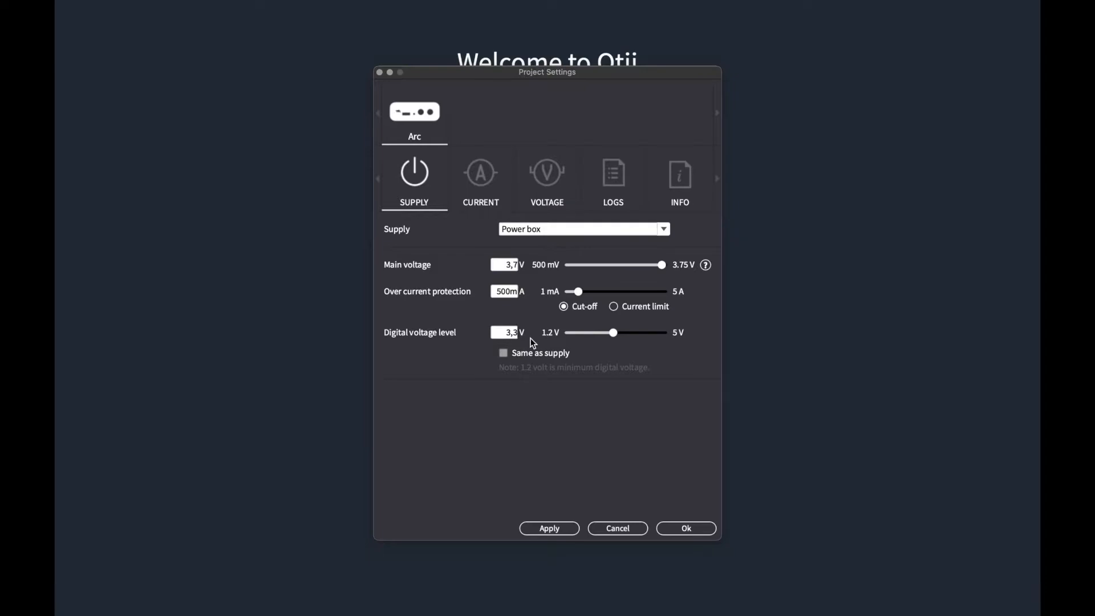
Step: Turn on Arc main current measurement with auto range, then move to voltage settings
left_click(480, 181)
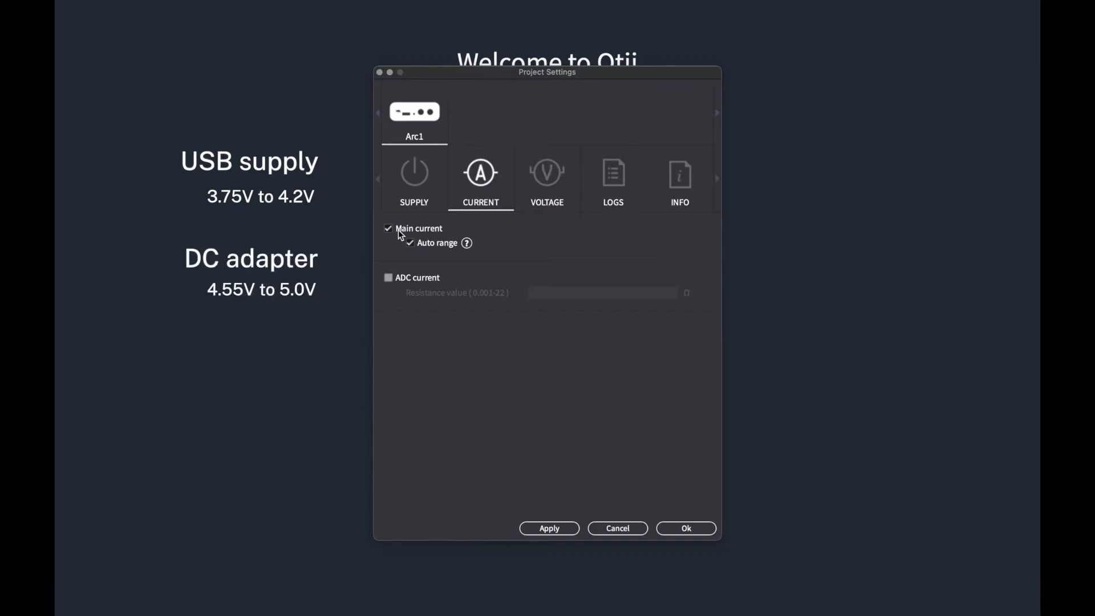
mouse_move(529, 228)
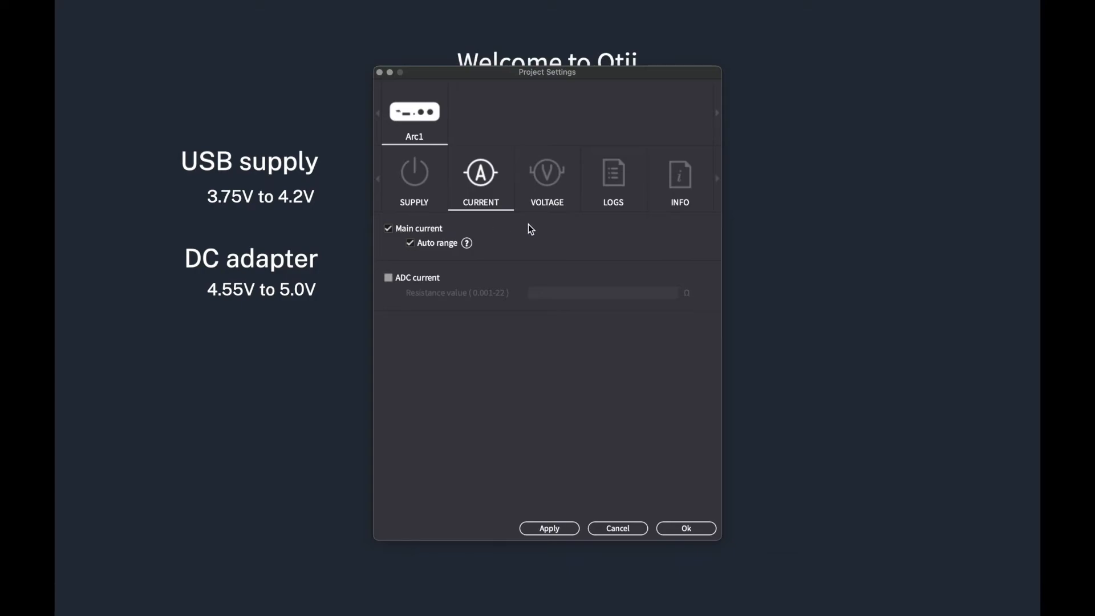
left_click(547, 179)
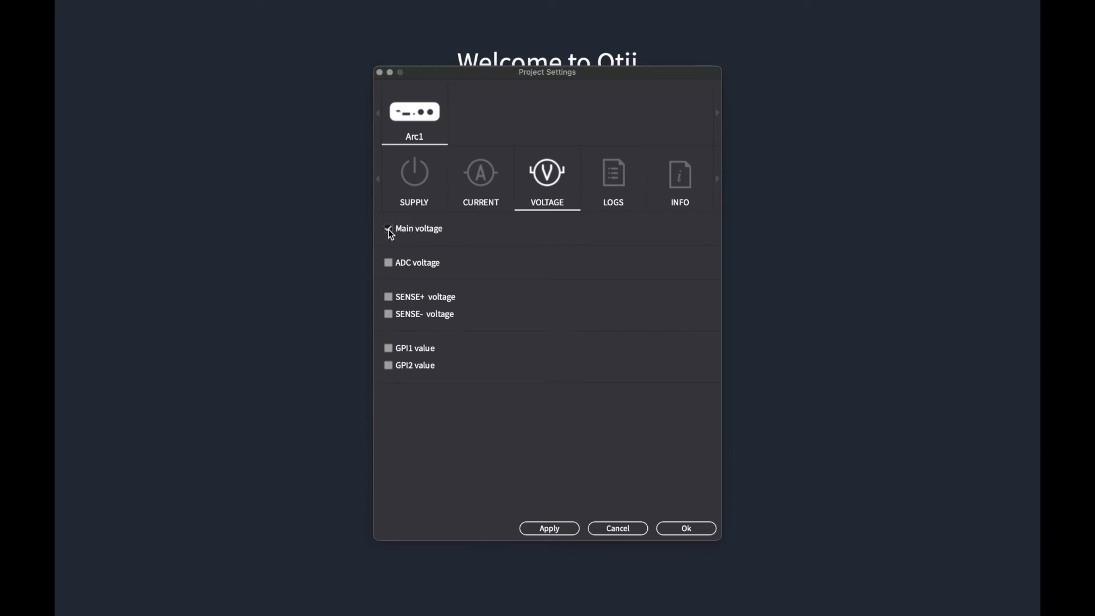
Step: Tick Arc main voltage measurement and apply the settings with Ok
left_click(389, 228)
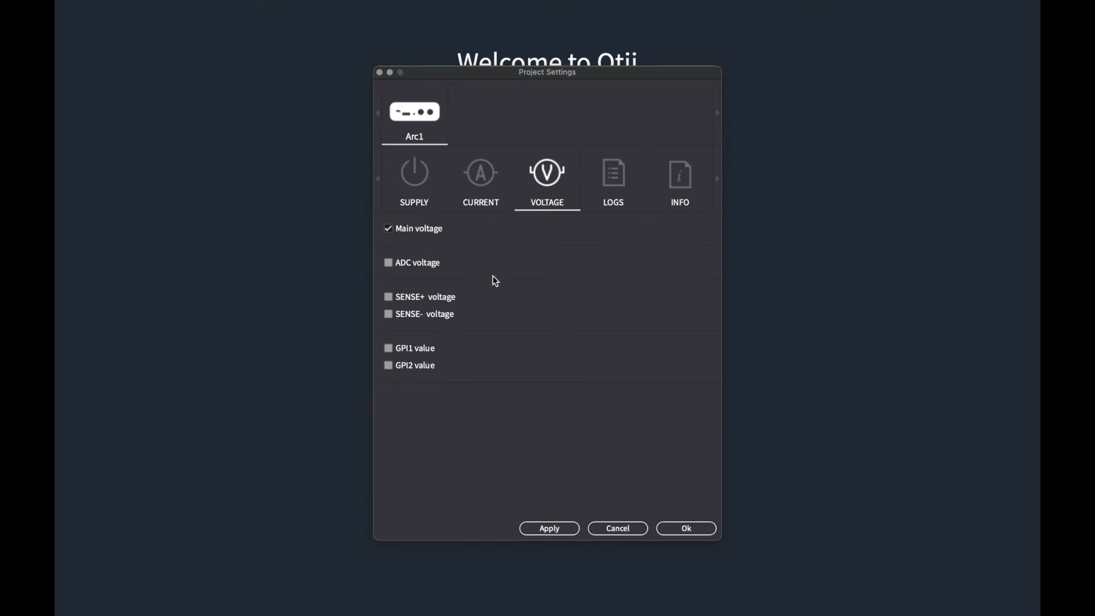
left_click(684, 529)
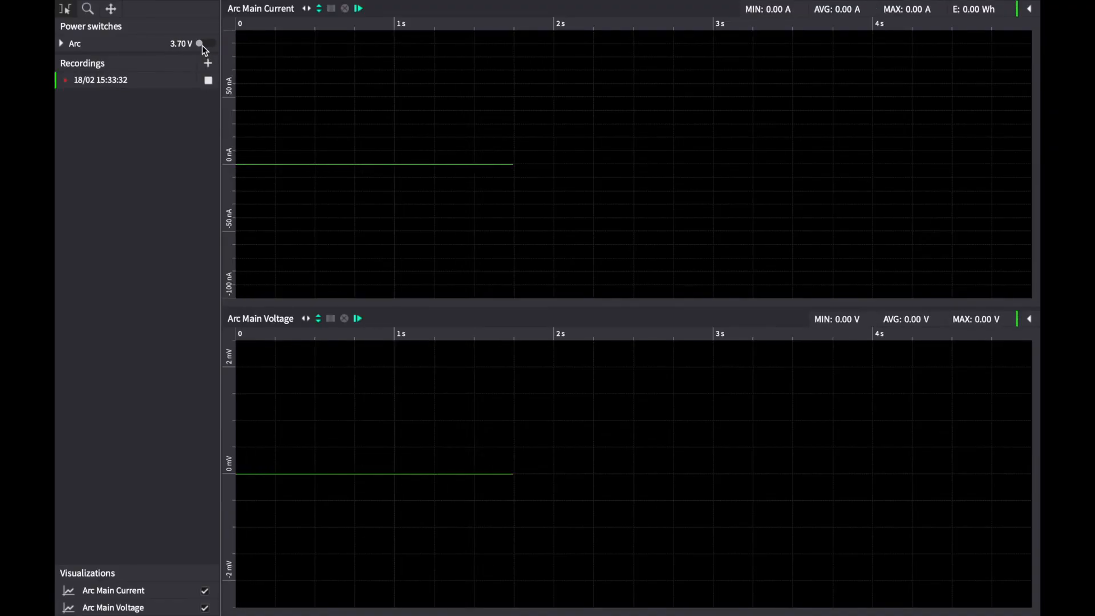
Step: Switch the Arc power on to record live current spikes and about 3.7 V
left_click(198, 44)
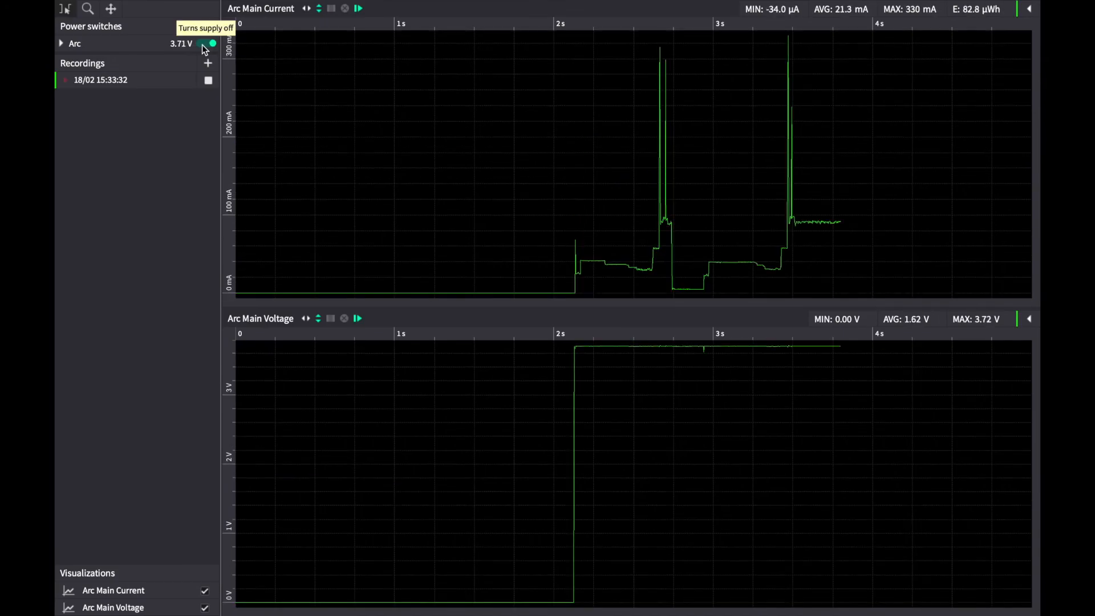